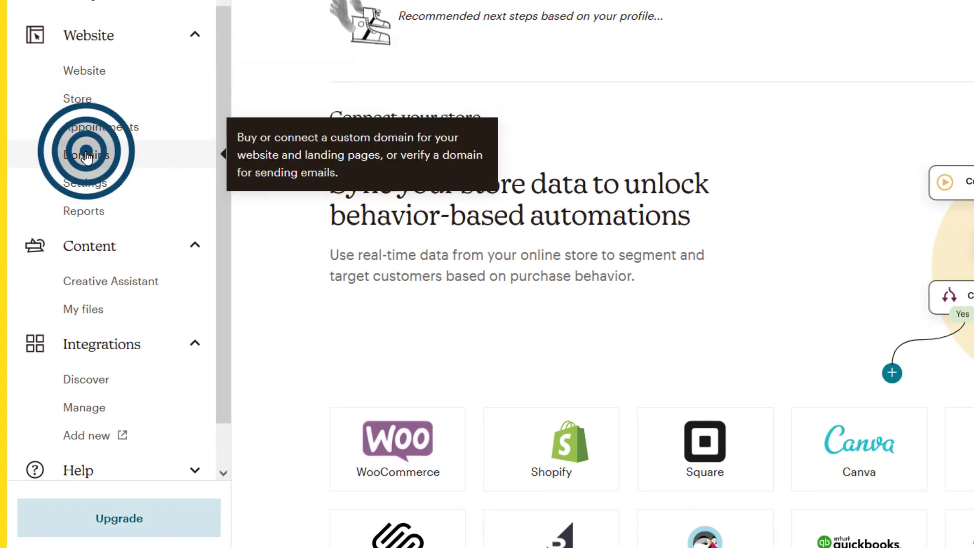
# - Go to the Domains page and begin connecting a custom domain
pyautogui.click(86, 155)
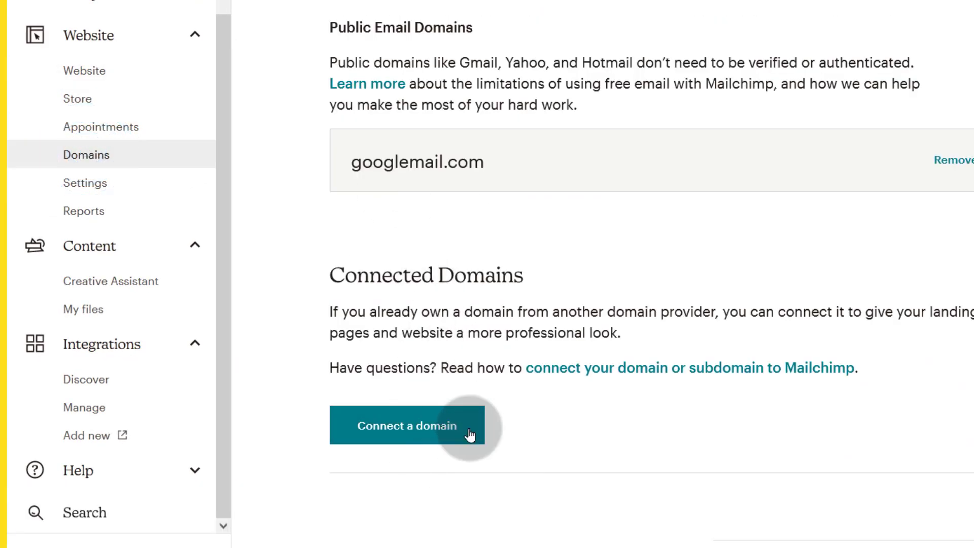
pyautogui.click(407, 426)
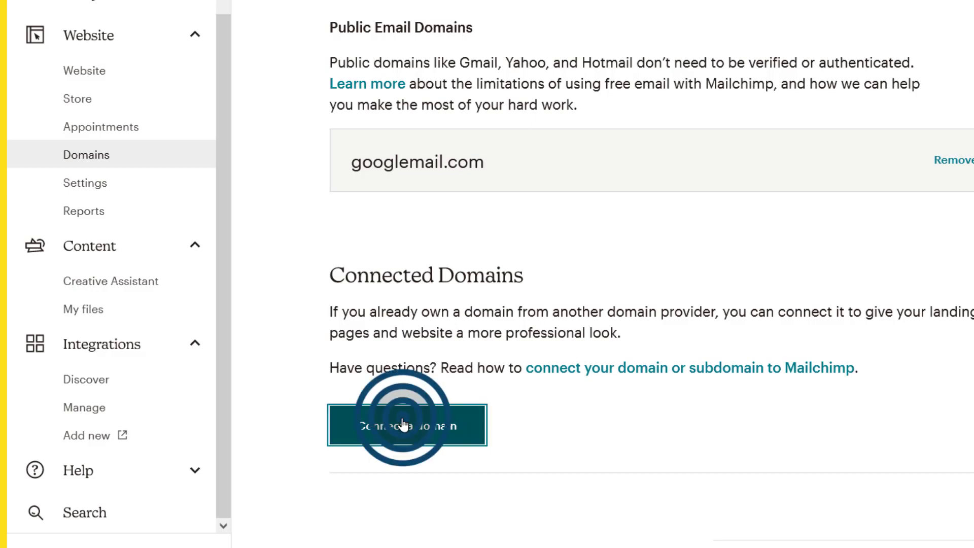
# - Enter sub.bizanosa.com in the add-domain form and submit it for connection
pyautogui.click(407, 425)
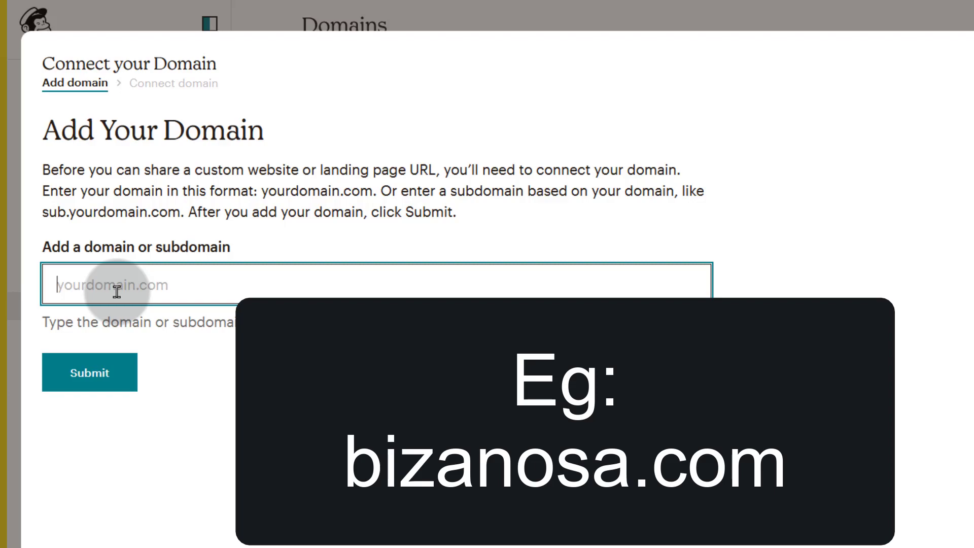
pyautogui.write('bizanosa')
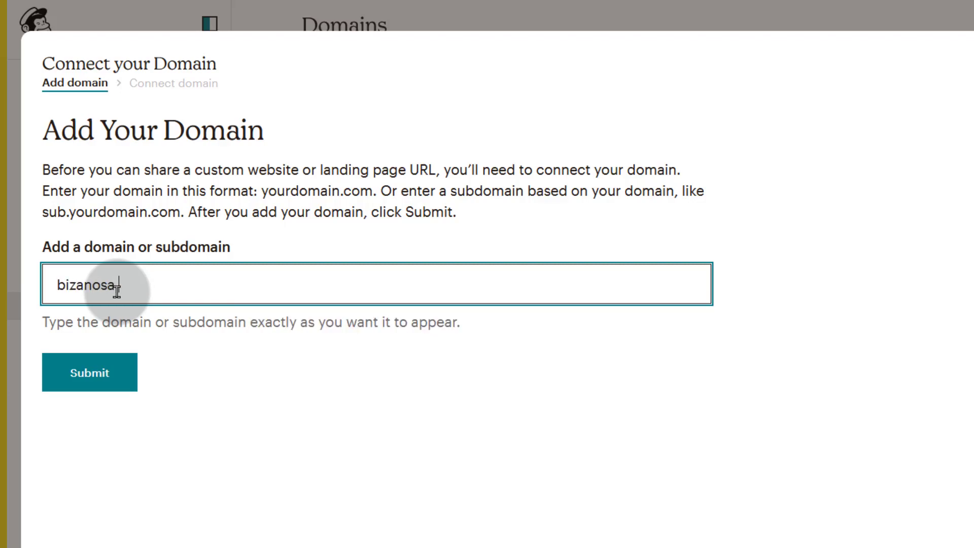
pyautogui.write('.com')
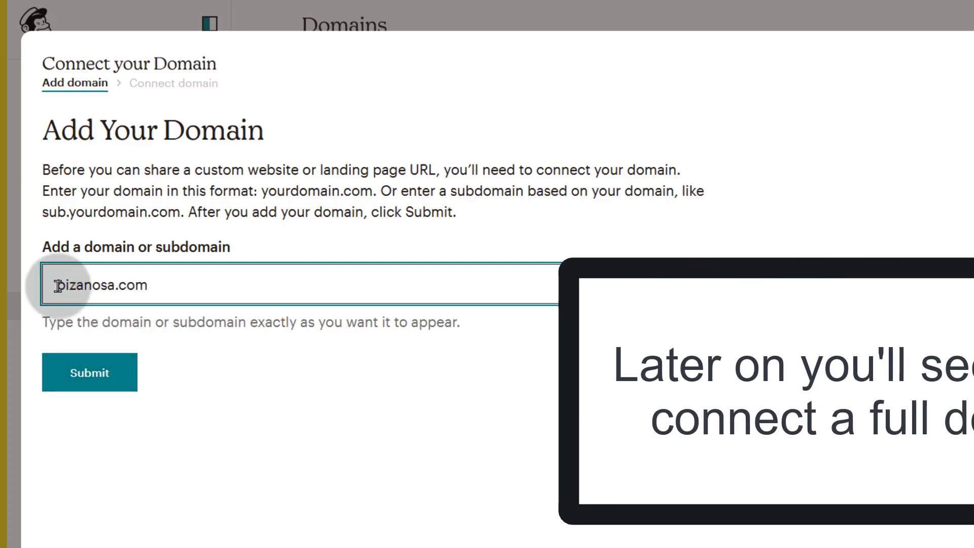
pyautogui.click(59, 285)
pyautogui.write('sub.')
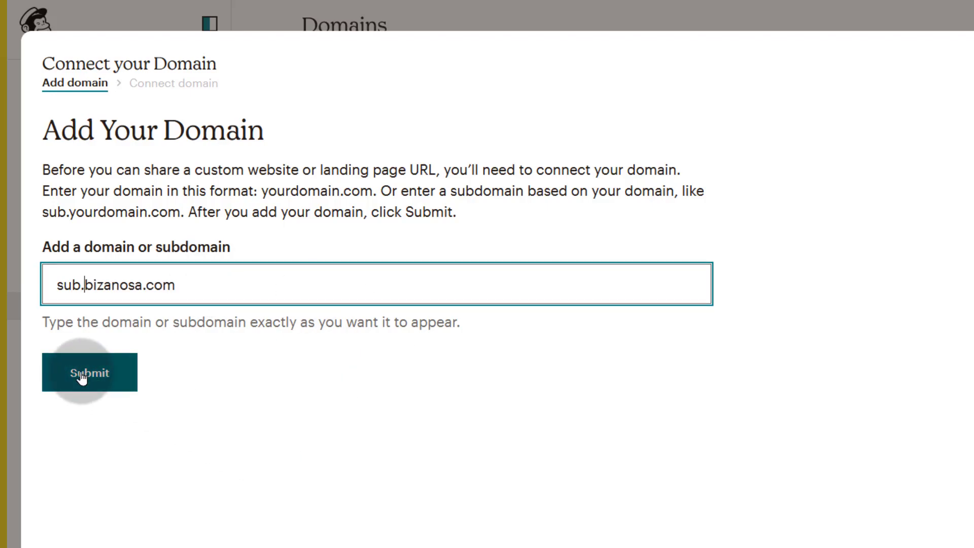
pyautogui.click(89, 372)
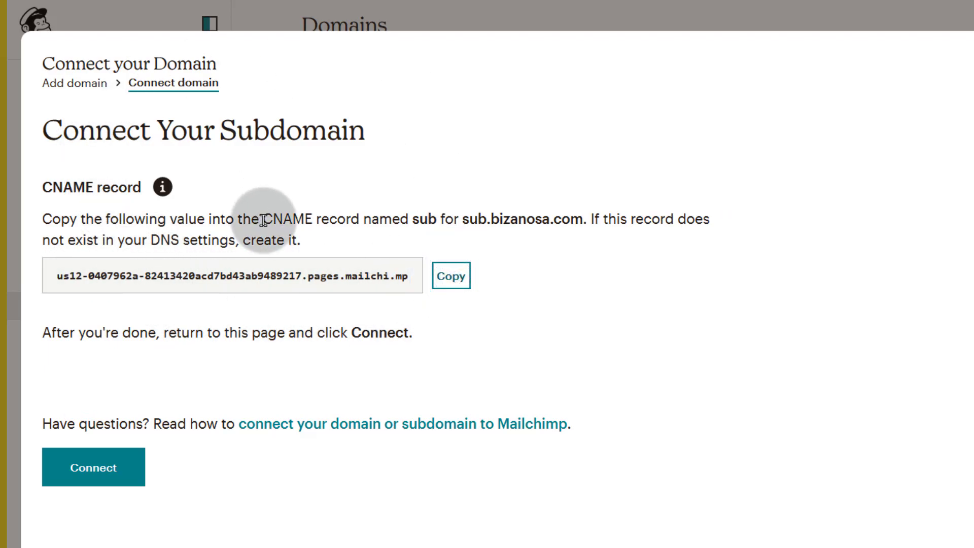
pyautogui.moveTo(858, 127)
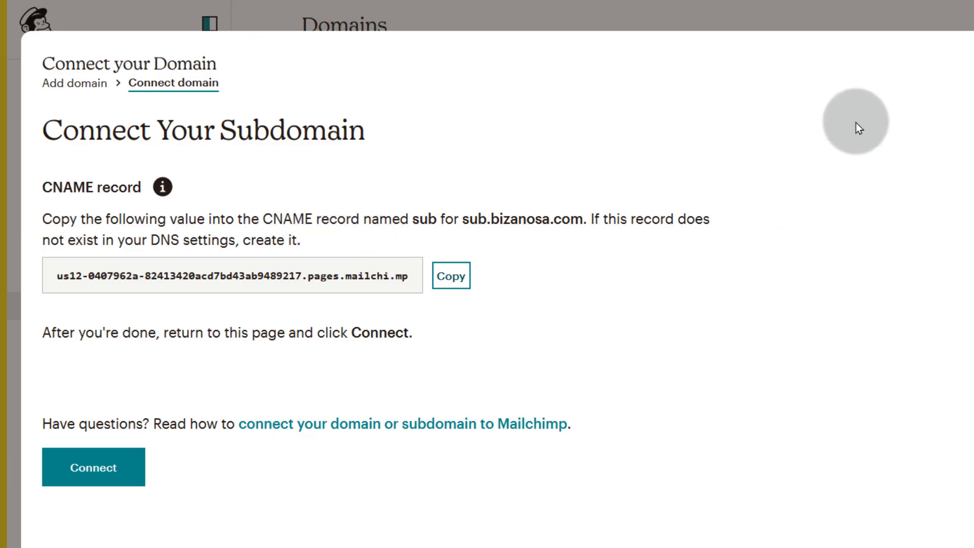
pyautogui.moveTo(490, 215)
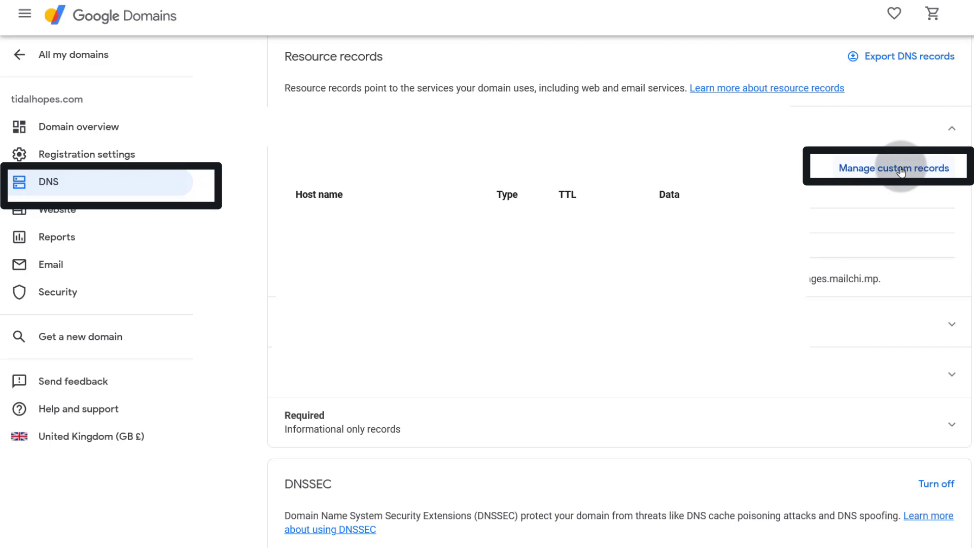
# - Make the custom resource records editable and add a blank new record row with TTL 3600
pyautogui.scroll(-3)
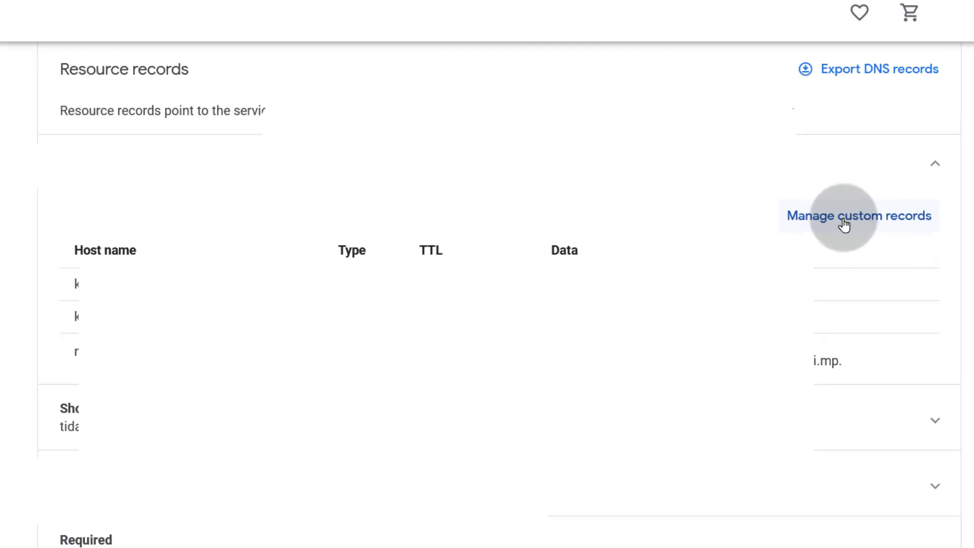
pyautogui.click(858, 216)
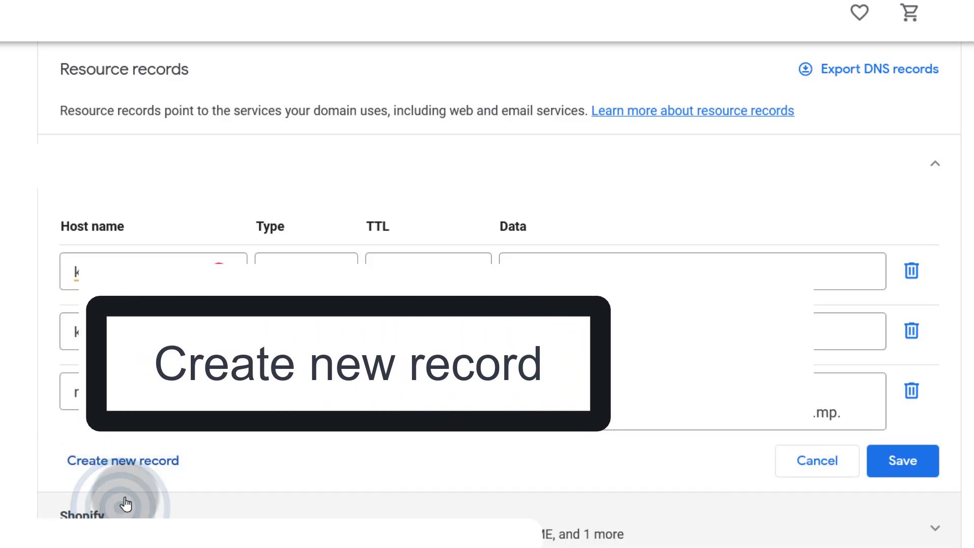
pyautogui.click(122, 460)
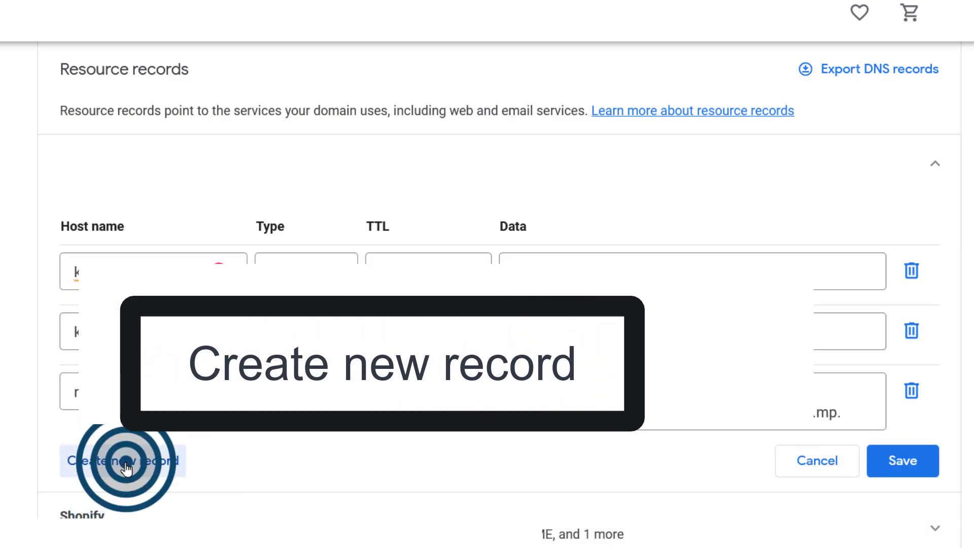
pyautogui.click(122, 462)
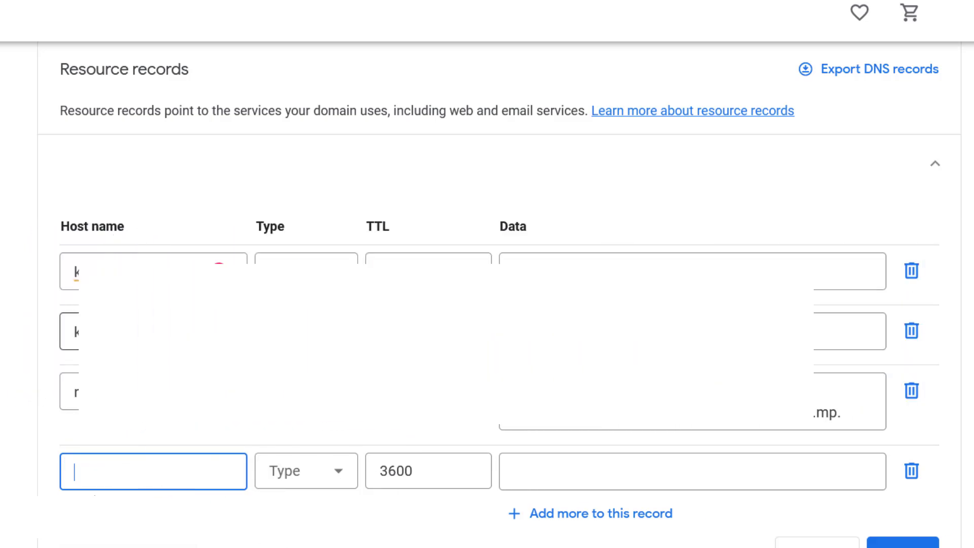
# - Fill the new record with host name 'sub' and paste the Mailchimp CNAME value as data
pyautogui.click(99, 470)
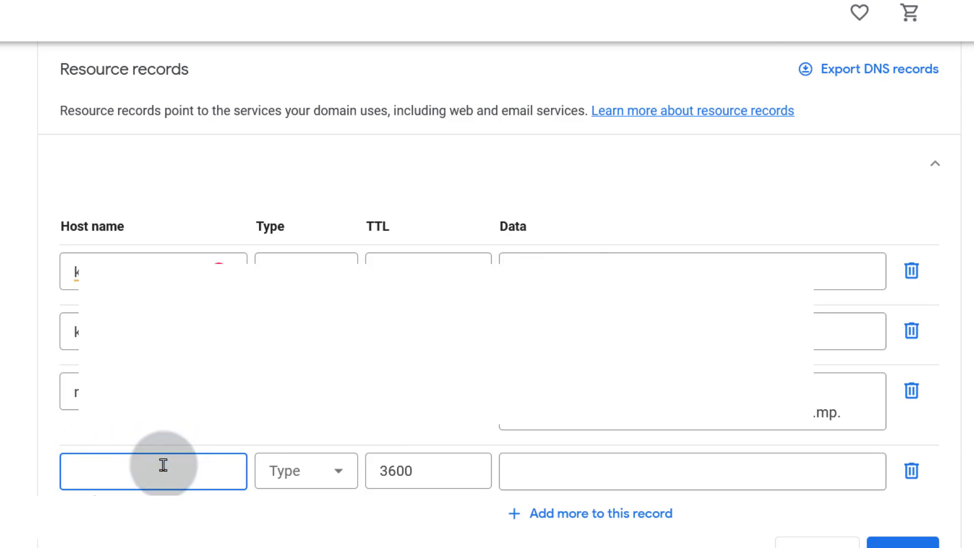
pyautogui.write('sub')
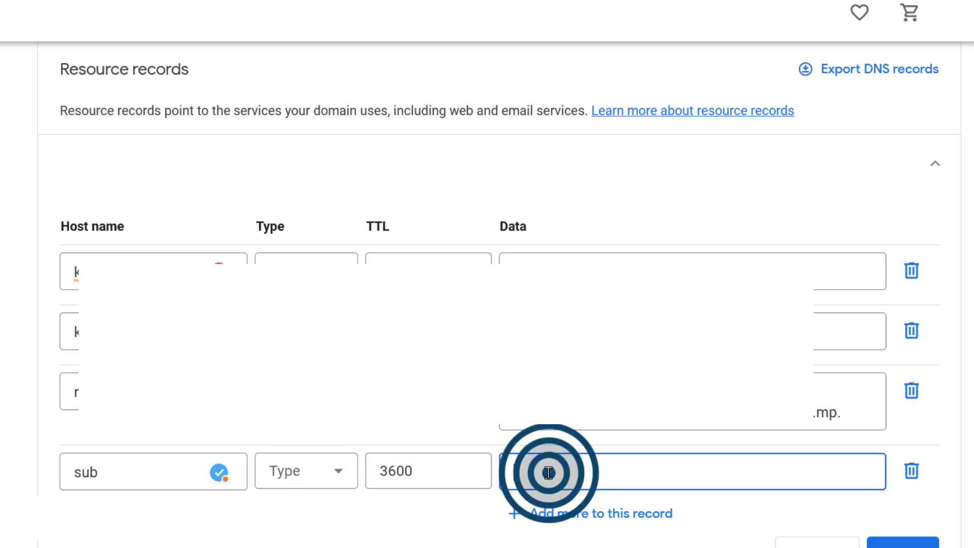
pyautogui.rightClick(548, 472)
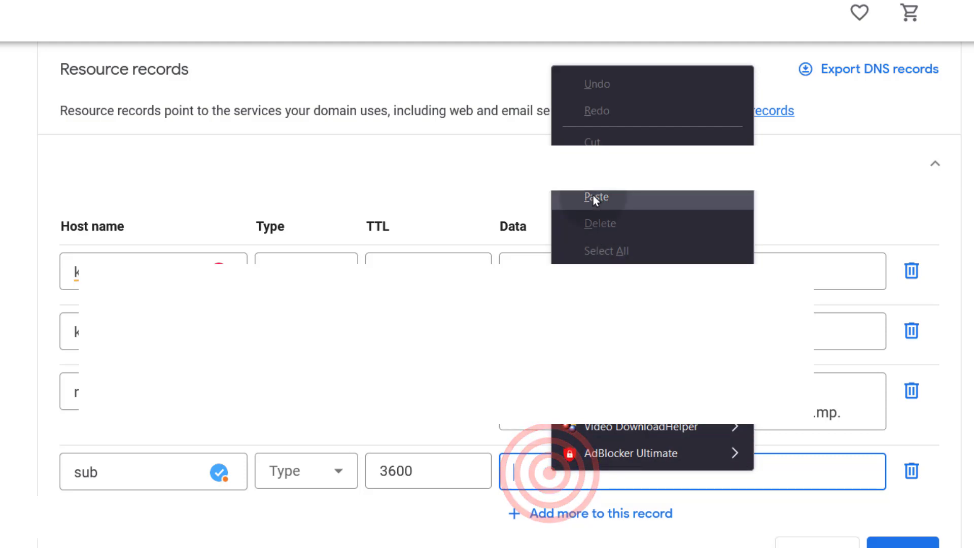
pyautogui.click(595, 197)
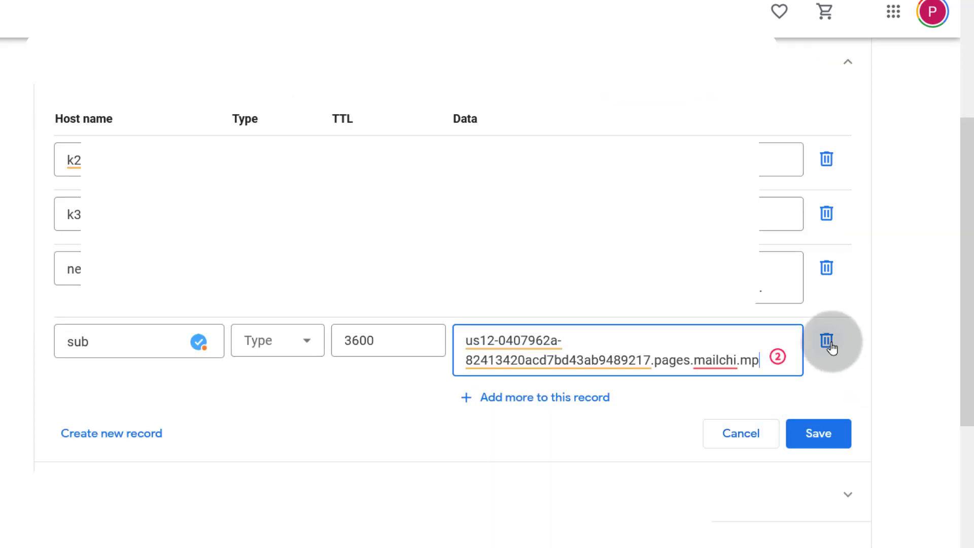
# - Delete the test sub record and save the custom records
pyautogui.click(826, 340)
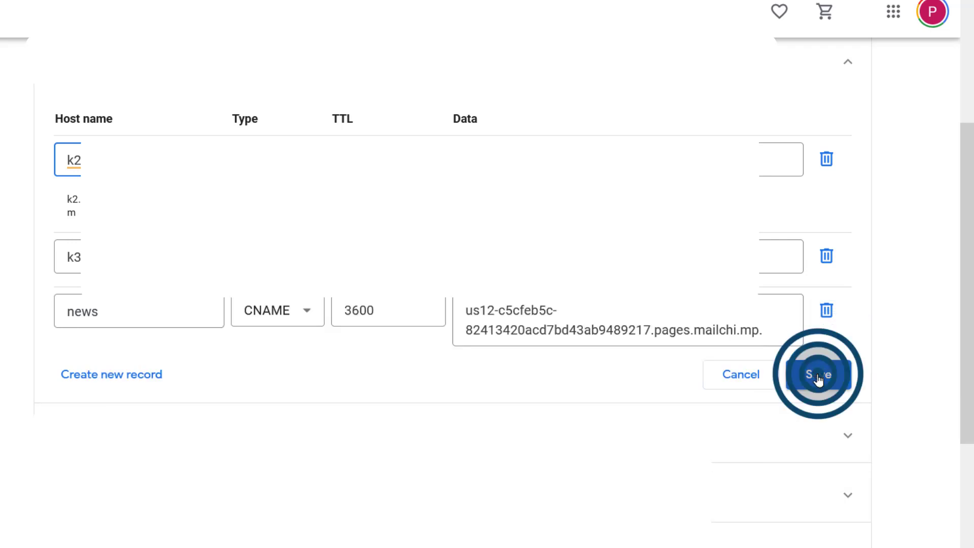
pyautogui.click(818, 374)
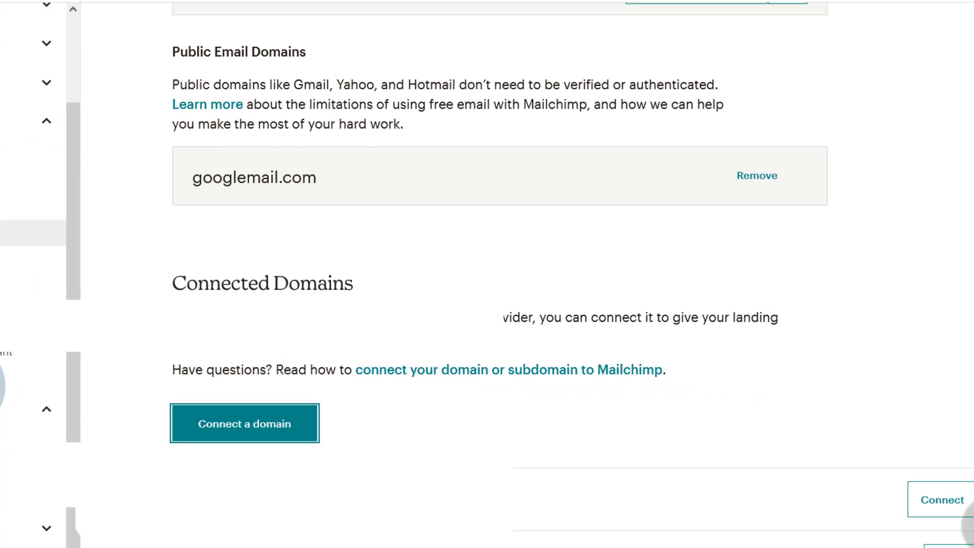
# - Remove sub.bizanosa.com from Connected Domains, confirming with REMOVE
pyautogui.click(843, 531)
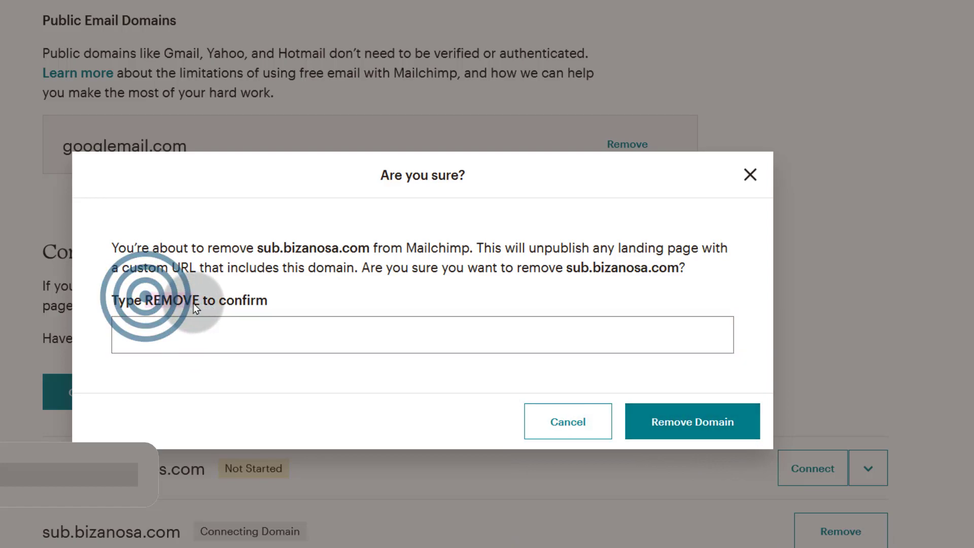
pyautogui.rightClick(164, 300)
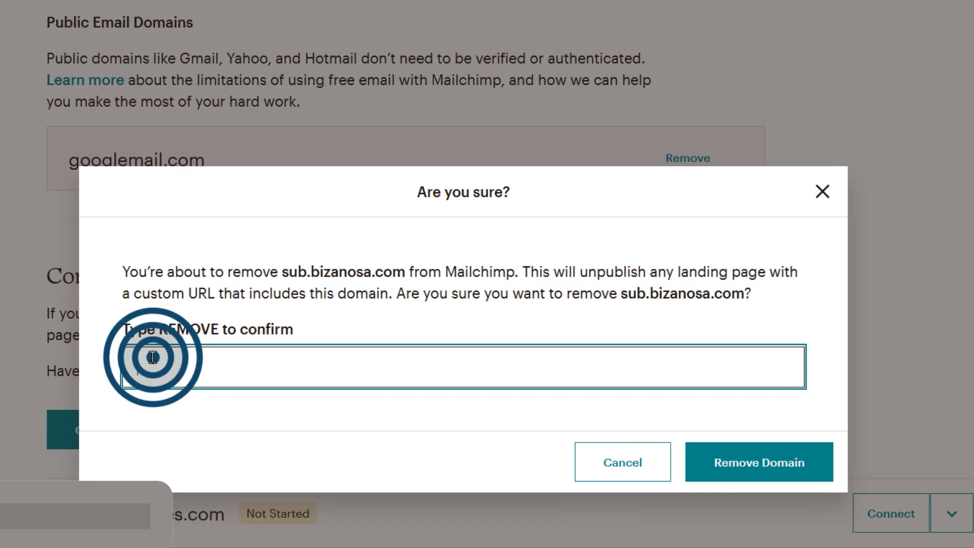
pyautogui.write('REMOVE')
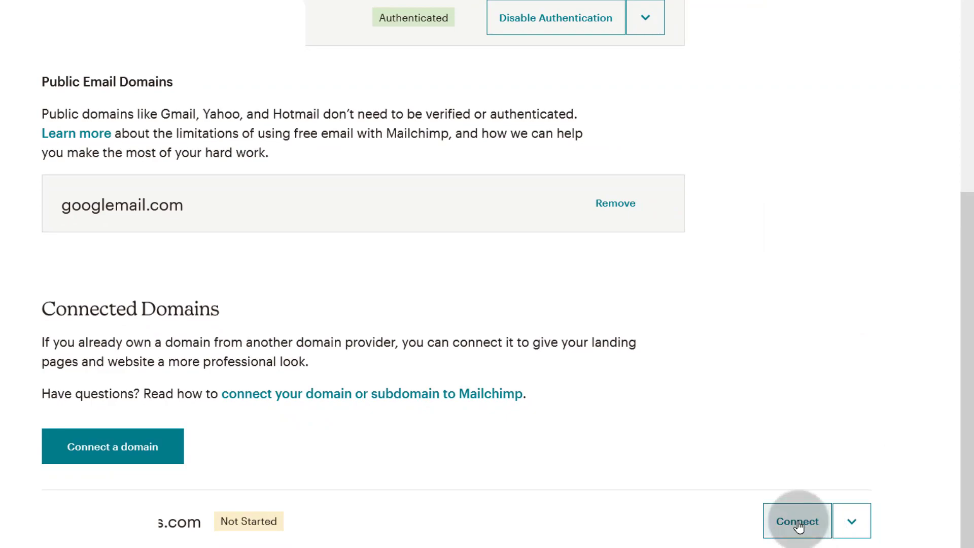
# - Continue connecting the remaining domain and submit its connection
pyautogui.click(797, 521)
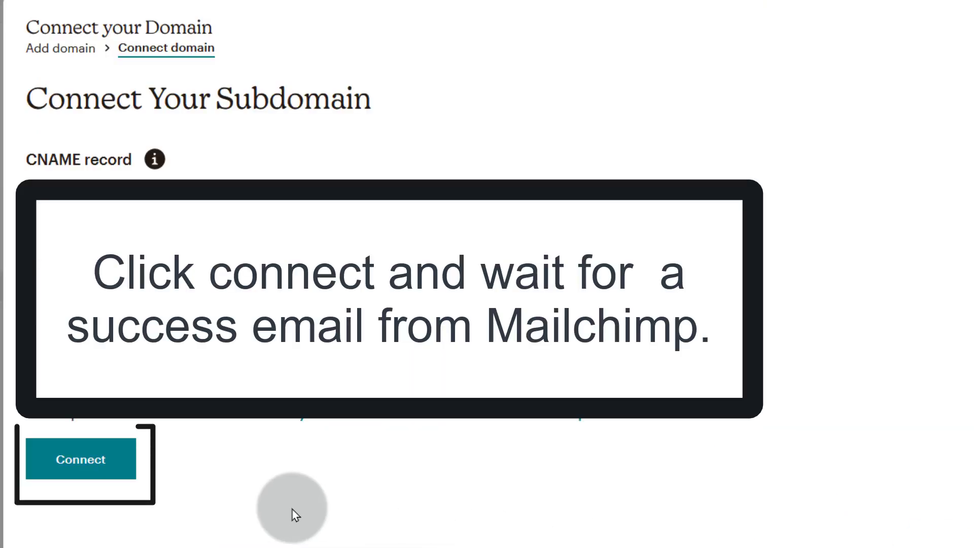
pyautogui.click(80, 460)
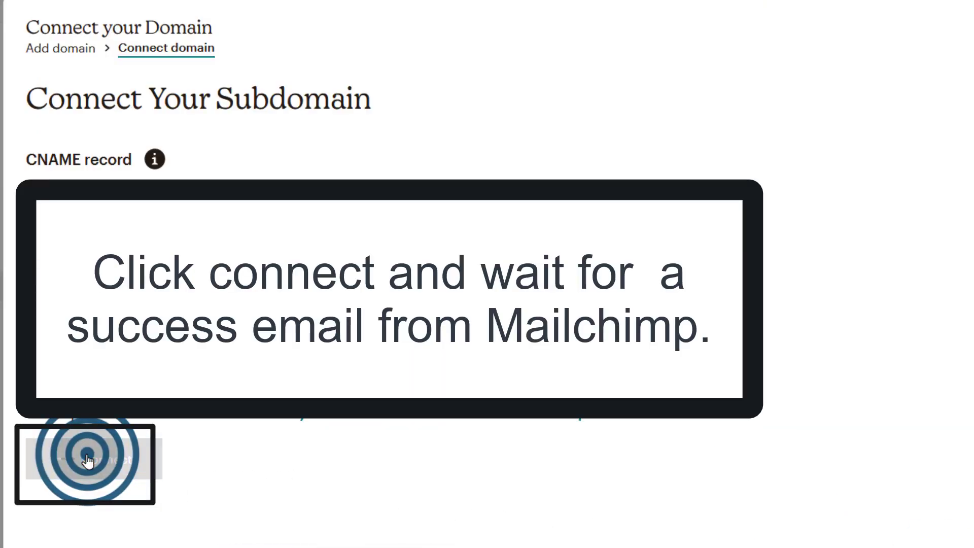
pyautogui.click(84, 463)
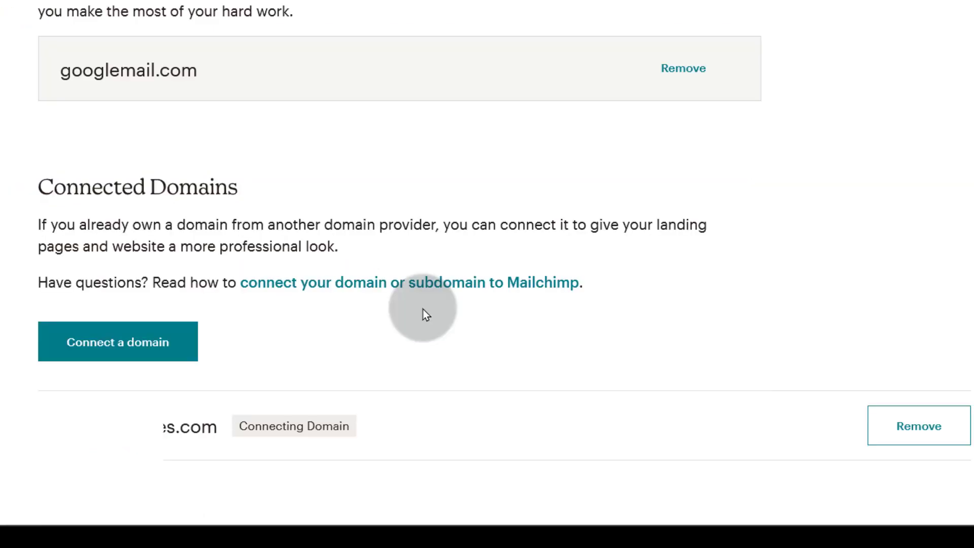
pyautogui.moveTo(538, 376)
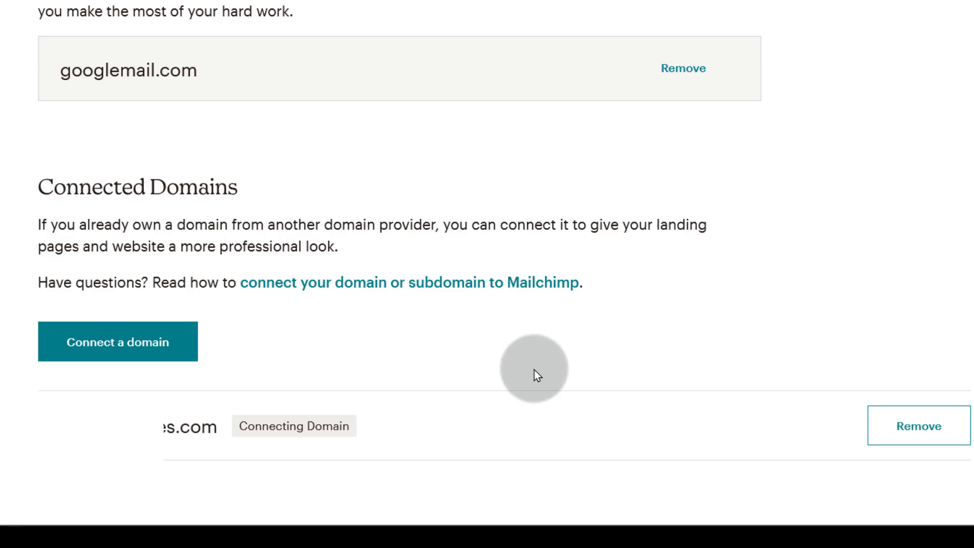
pyautogui.moveTo(202, 429)
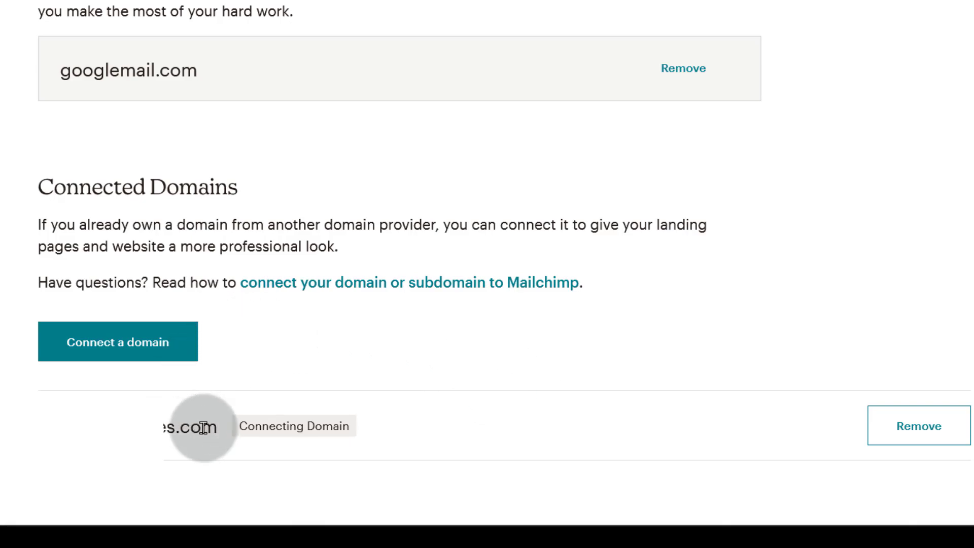
pyautogui.moveTo(262, 330)
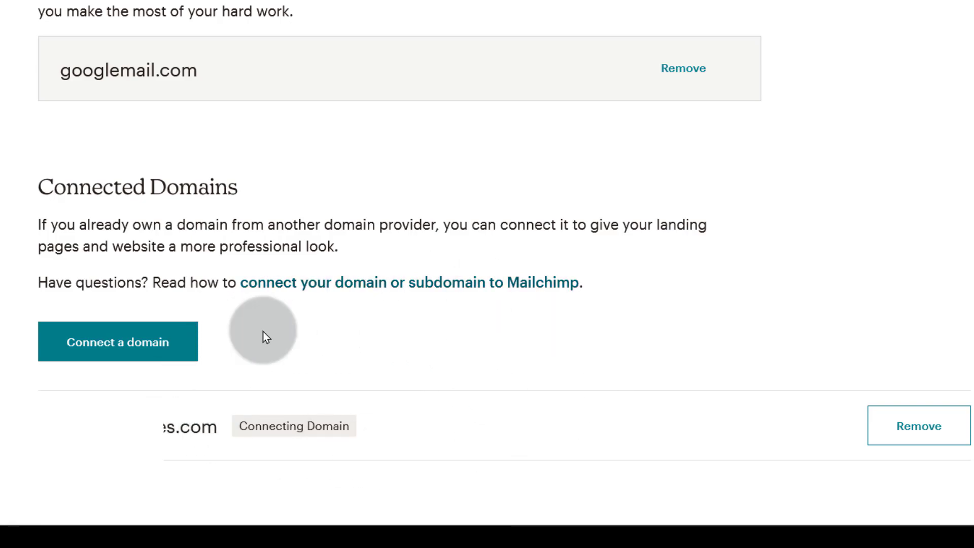
pyautogui.moveTo(919, 426)
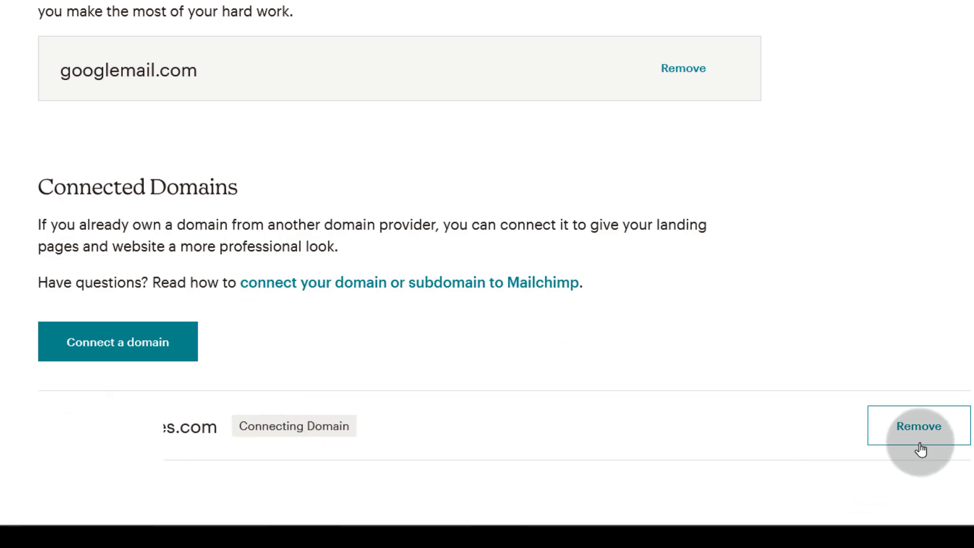
pyautogui.moveTo(377, 431)
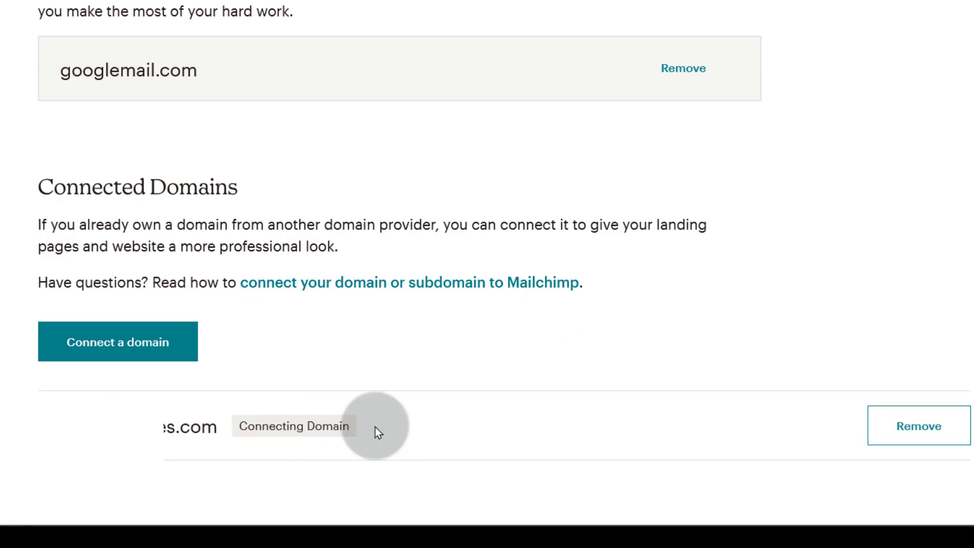
pyautogui.moveTo(352, 450)
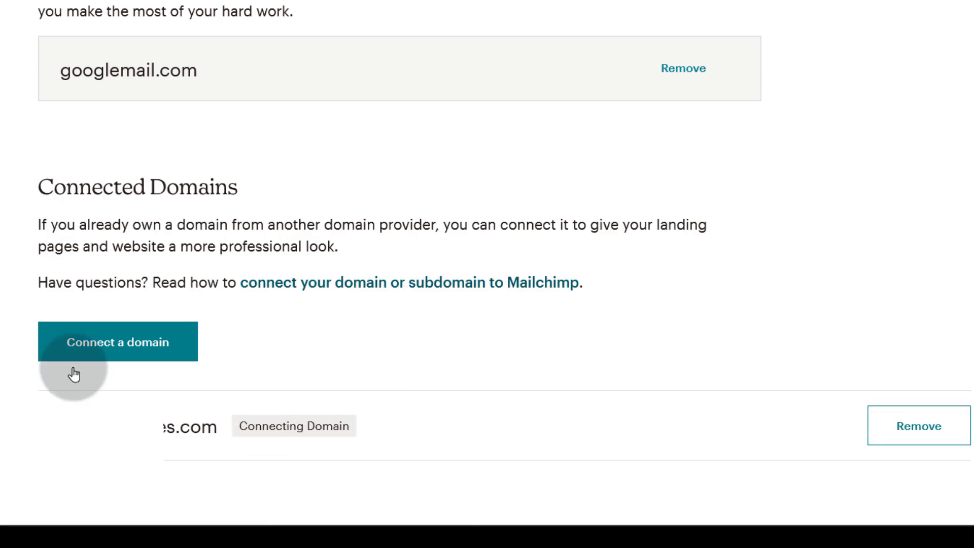
pyautogui.moveTo(189, 271)
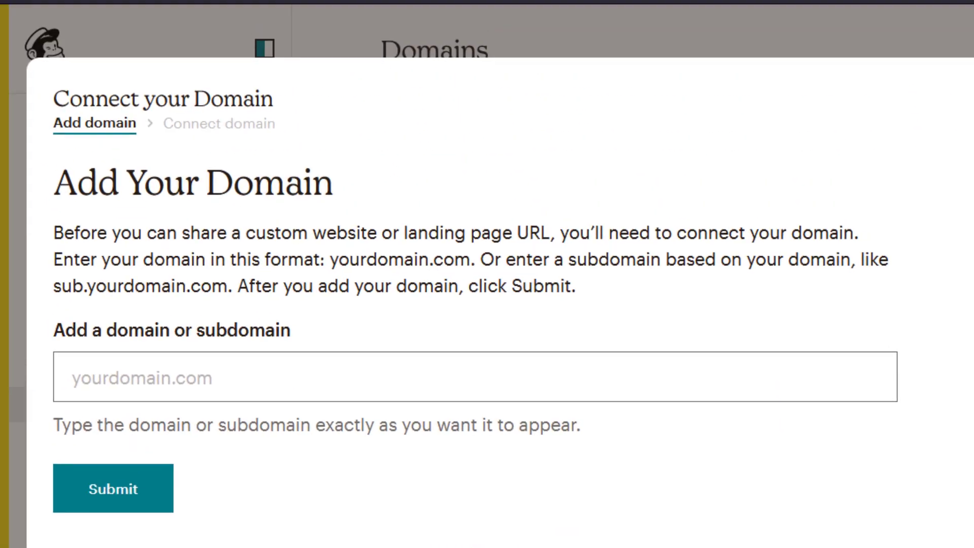
# - Submit bizanosa.com for connection and copy its A record IP 148.105.251.17
pyautogui.click(158, 377)
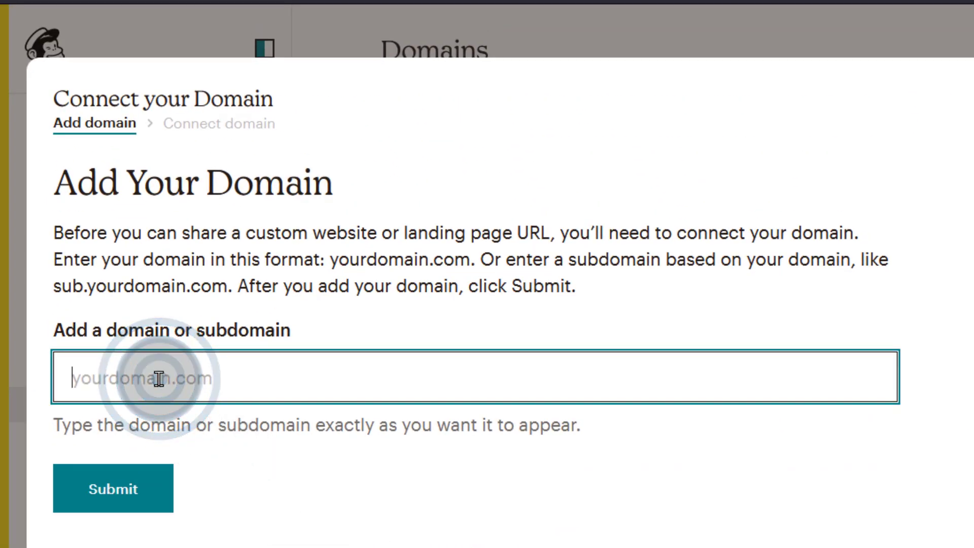
pyautogui.write('bizanosa.com')
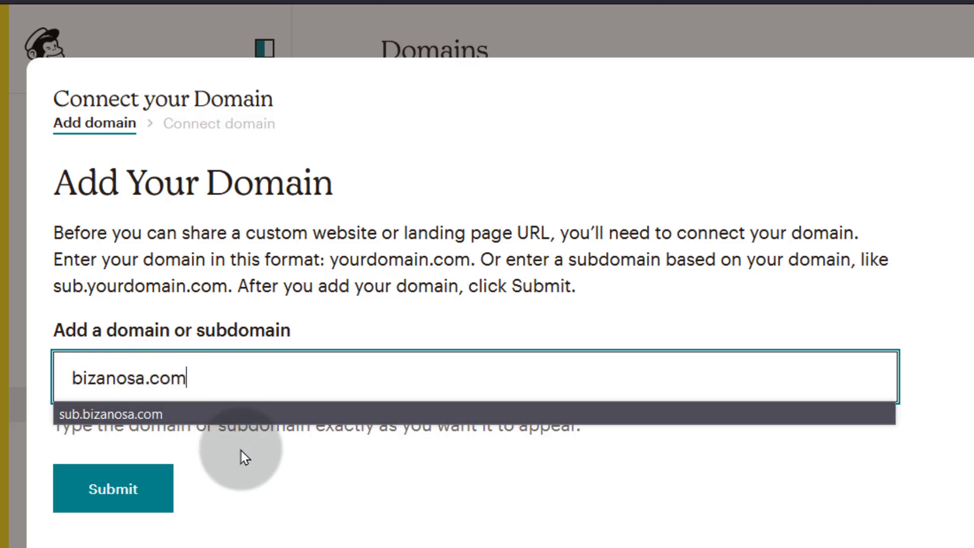
pyautogui.click(113, 489)
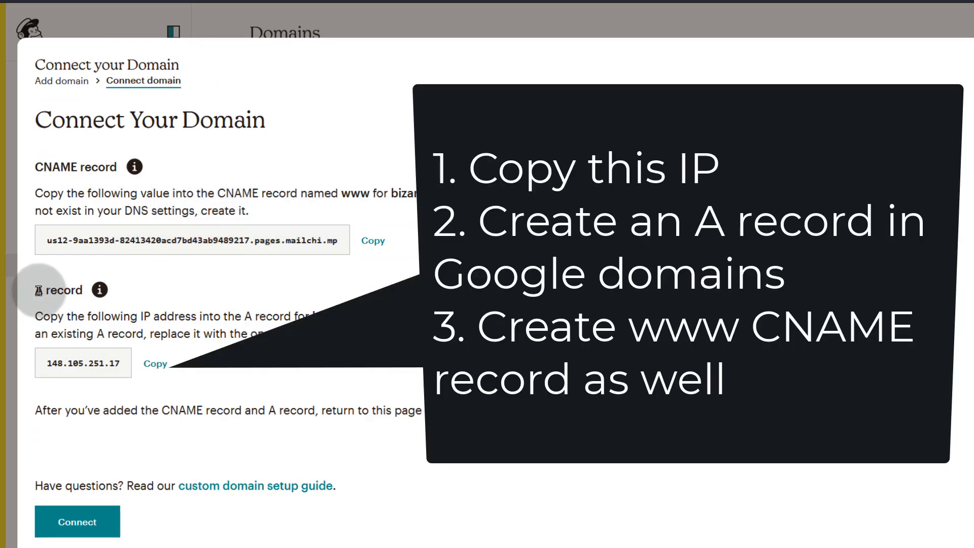
pyautogui.click(155, 363)
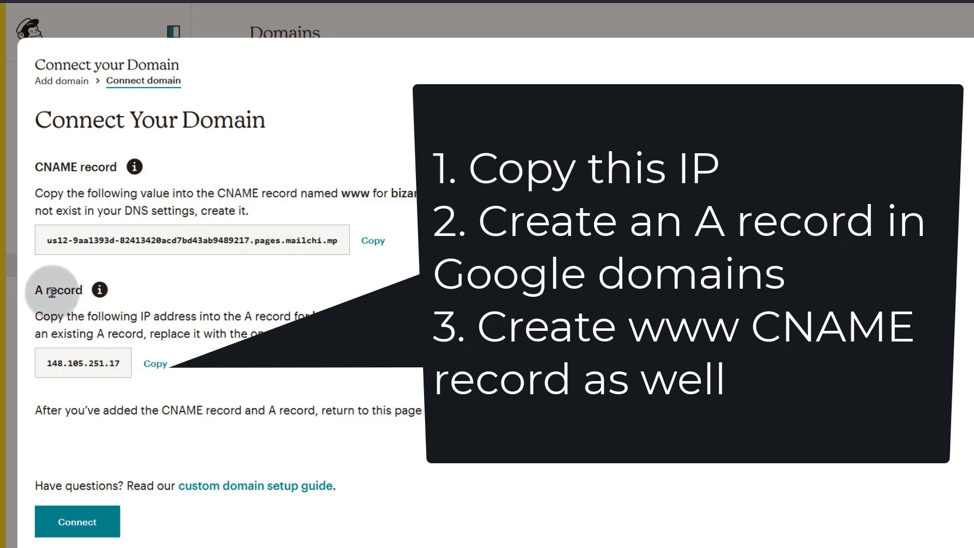
pyautogui.click(156, 363)
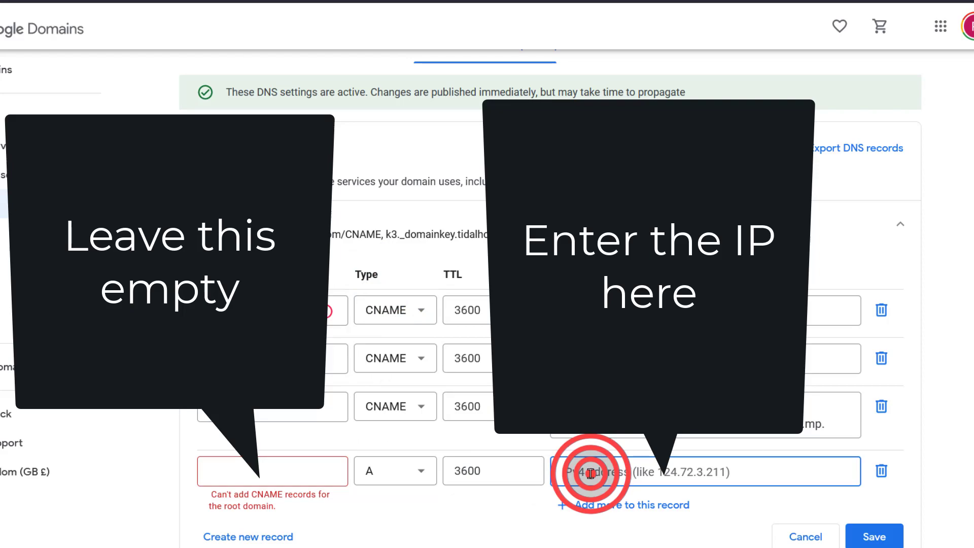
# - Set the A record data to 148.105.251.17 and copy Mailchimp's CNAME value
pyautogui.write('148.105.251.17')
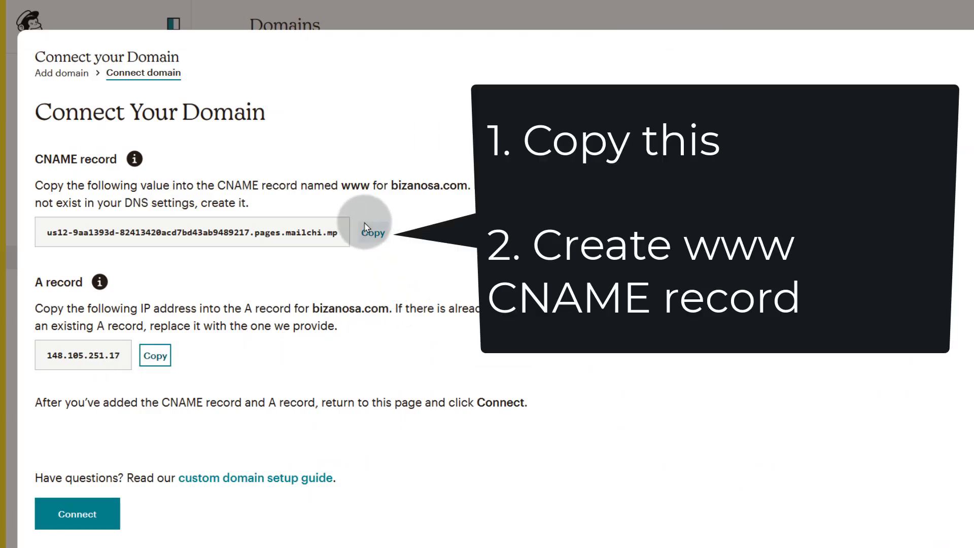
pyautogui.moveTo(339, 185)
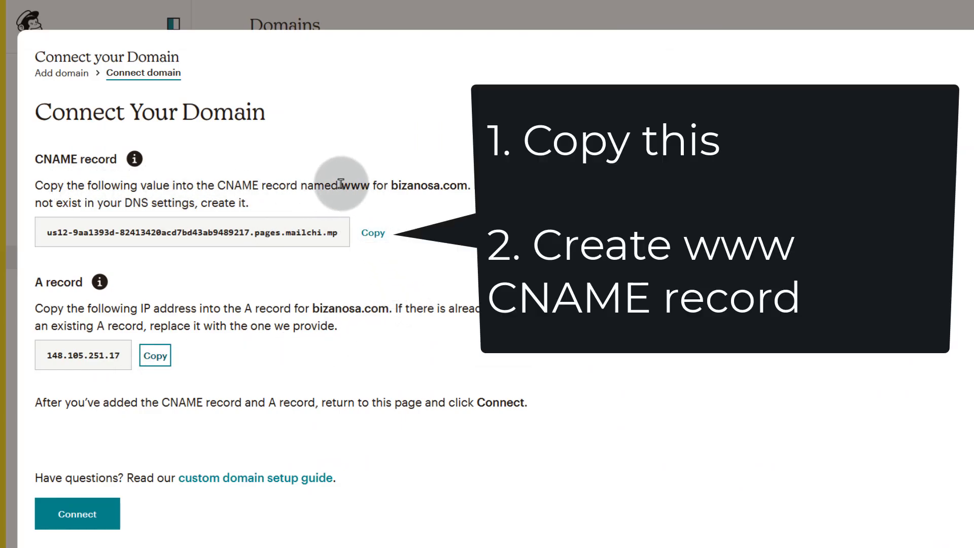
pyautogui.click(373, 233)
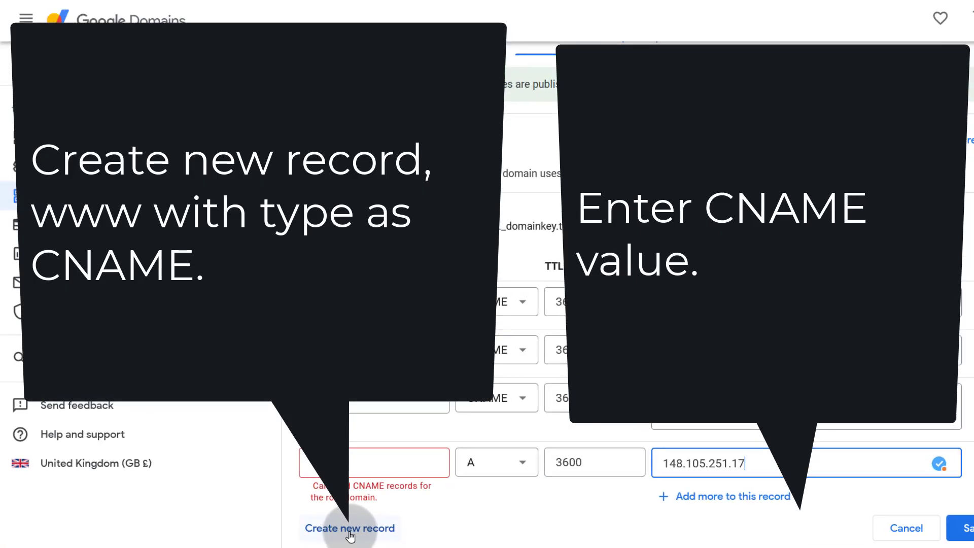
# - Add a www CNAME record pointing to the pages.mailchi.mp address and save the records
pyautogui.click(349, 528)
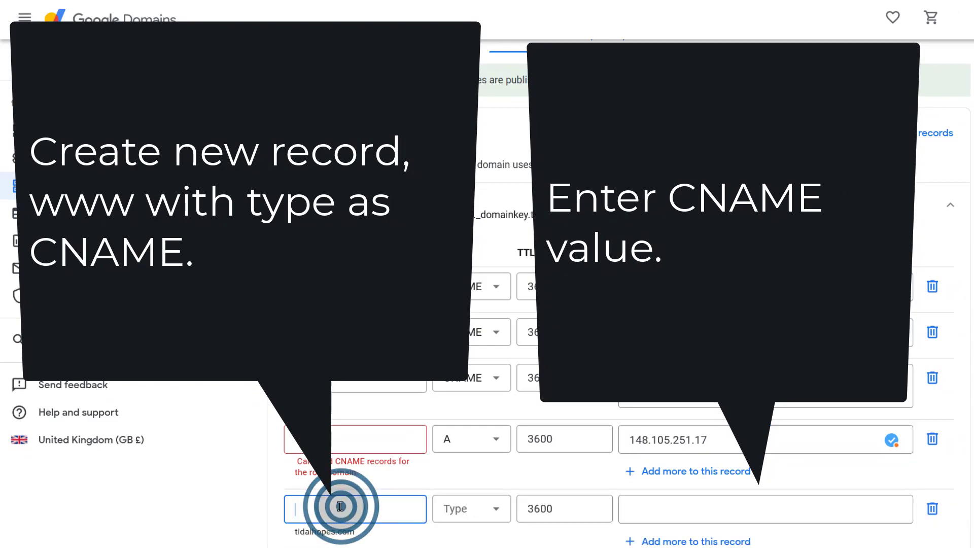
pyautogui.write('w')
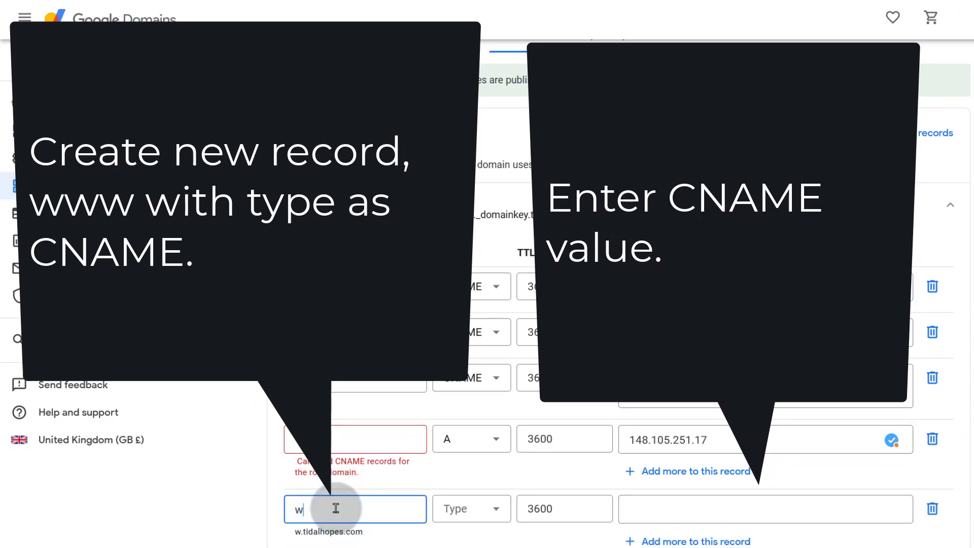
pyautogui.write('ww')
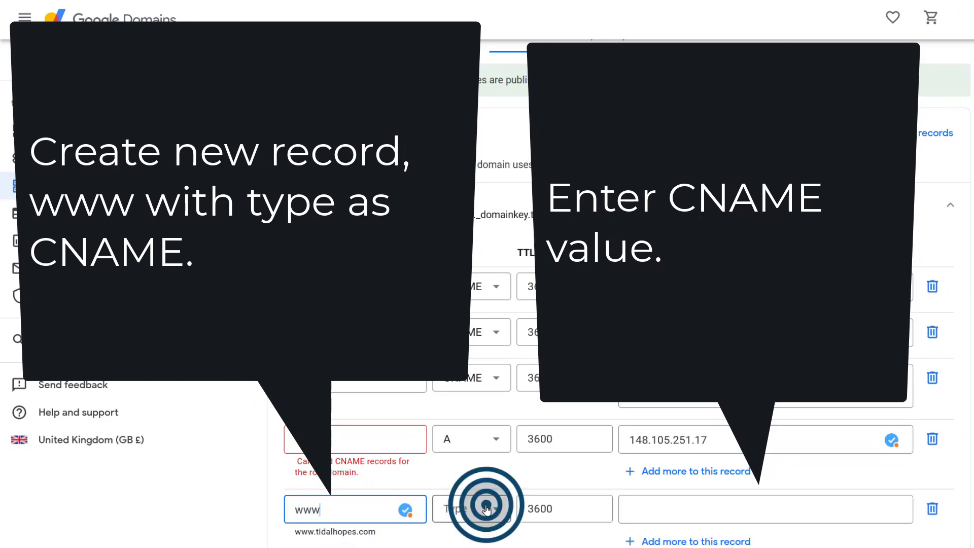
pyautogui.click(470, 508)
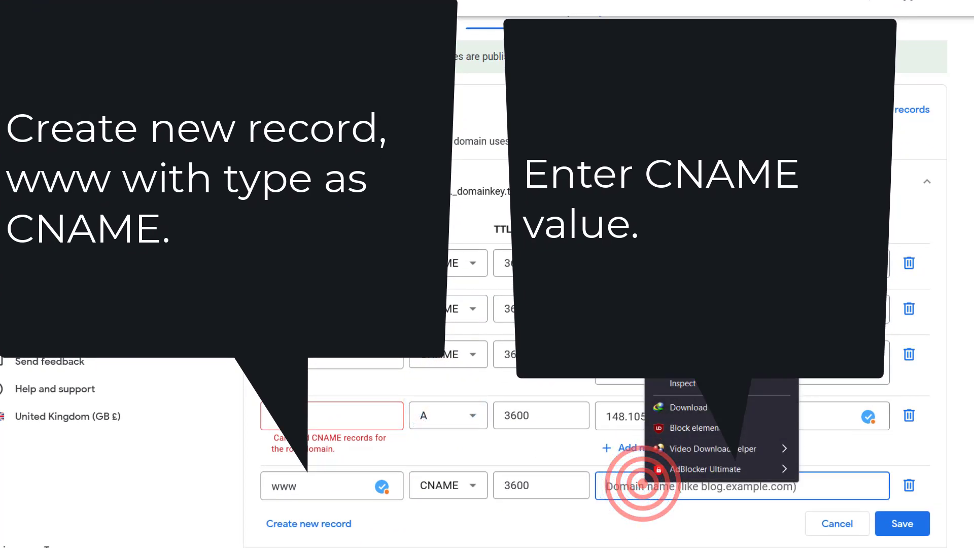
pyautogui.write('us12-9aa1393d-82413420acd7bd43ab9489217.pages.mailchi.mp')
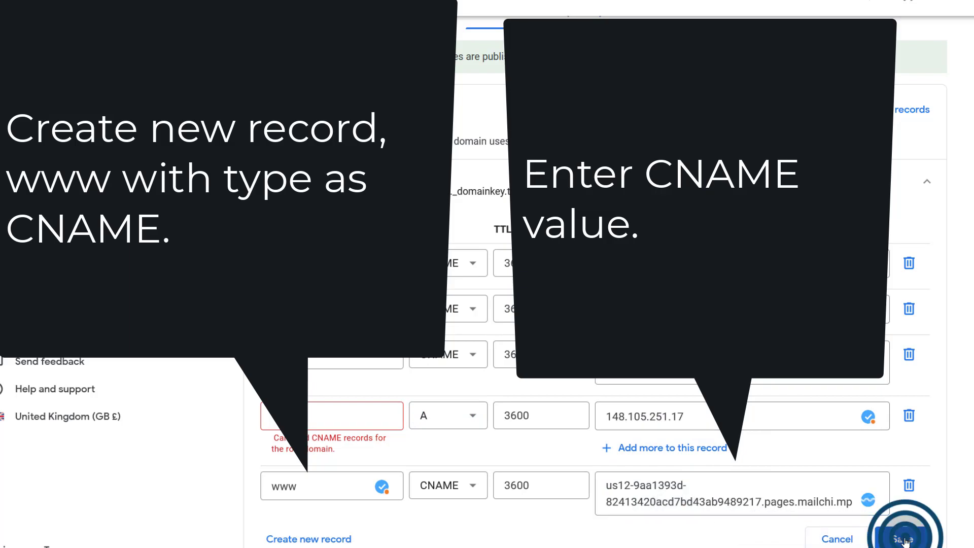
pyautogui.click(901, 537)
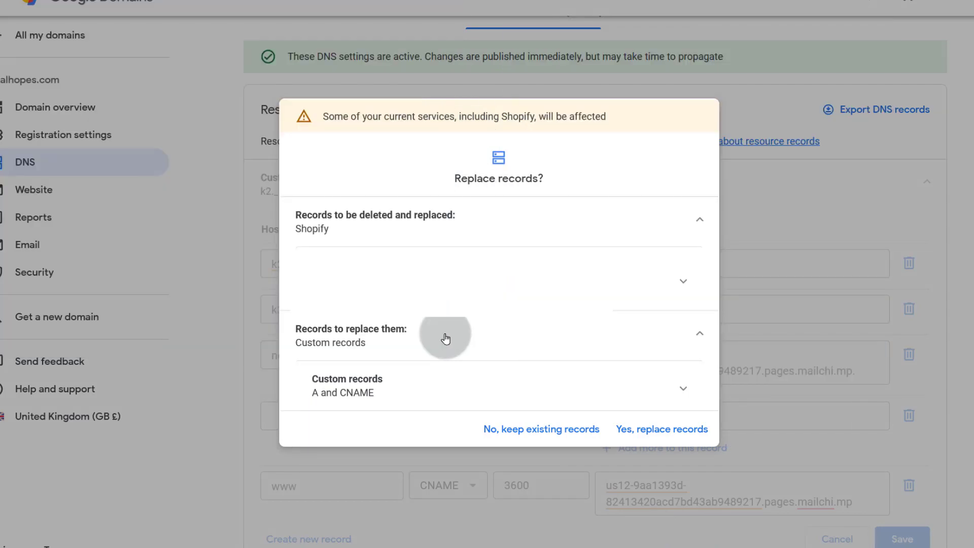
# - Choose 'No, keep existing records' in the Shopify replace-records prompt
pyautogui.click(542, 429)
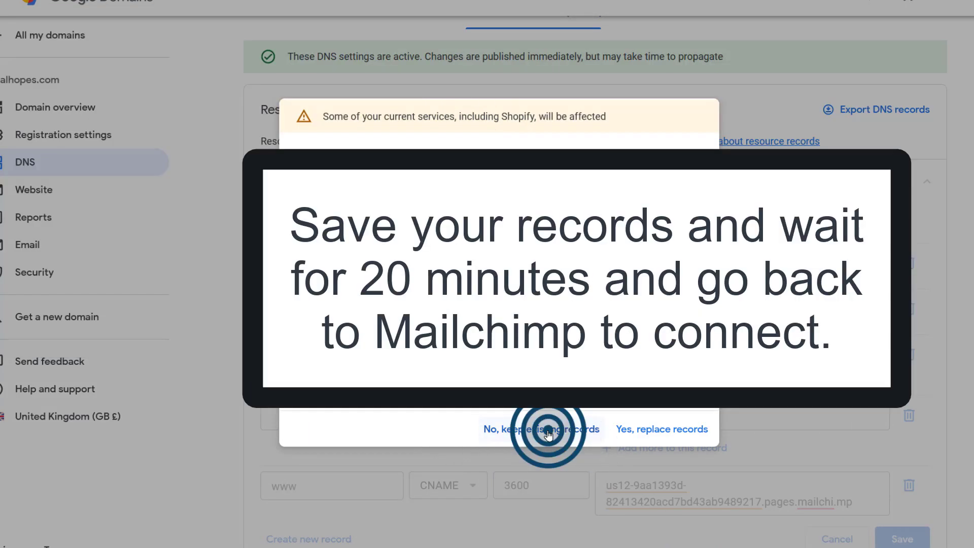
pyautogui.click(541, 429)
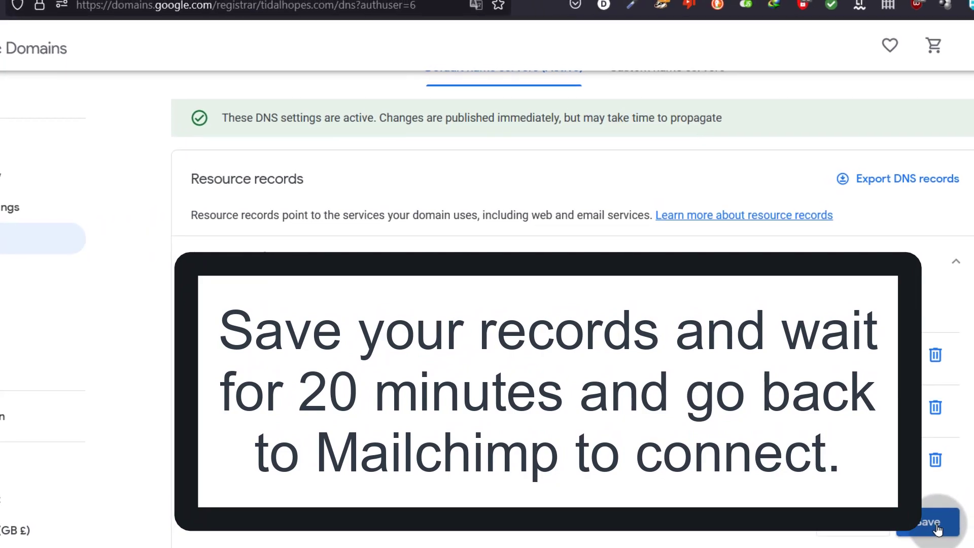
# - Save the DNS record changes and return to Mailchimp's Connect Your Domain page
pyautogui.click(930, 522)
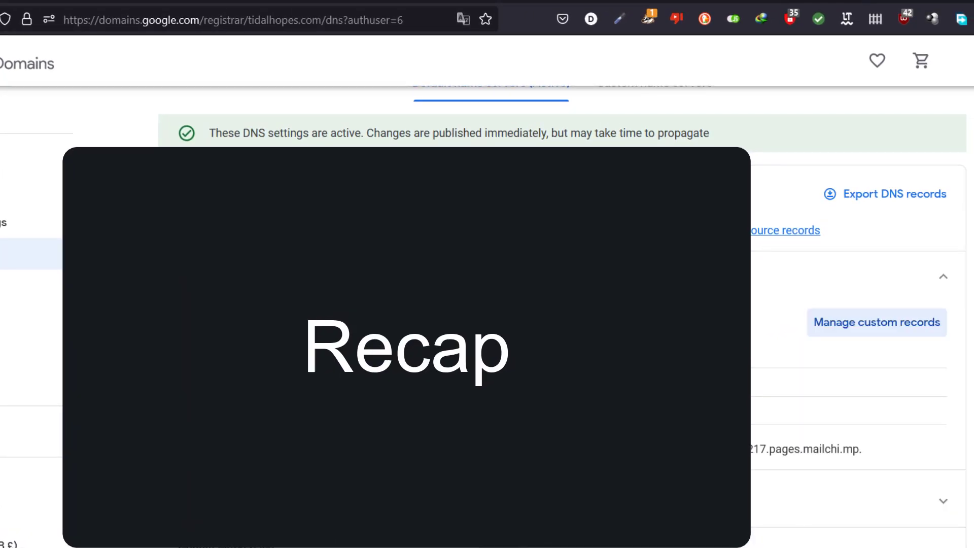
pyautogui.click(876, 322)
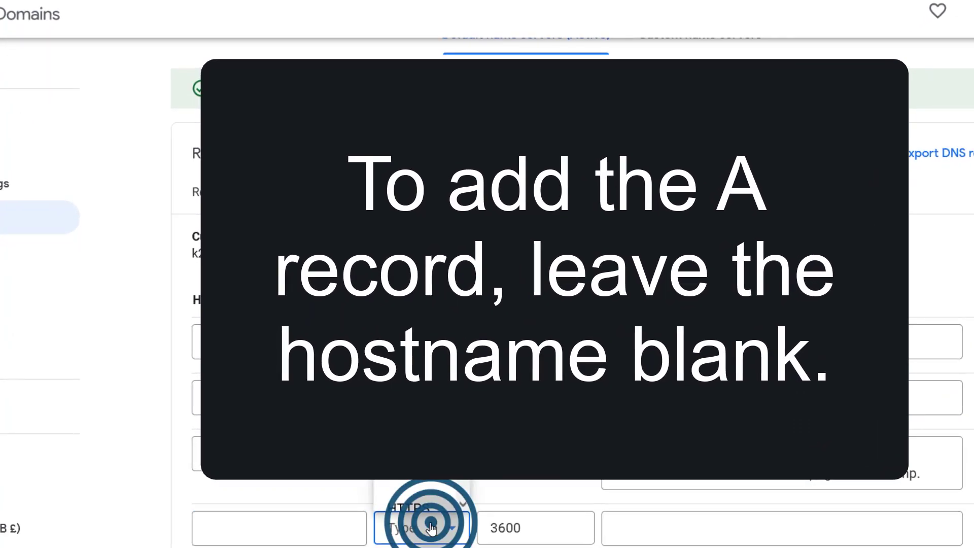
pyautogui.click(421, 528)
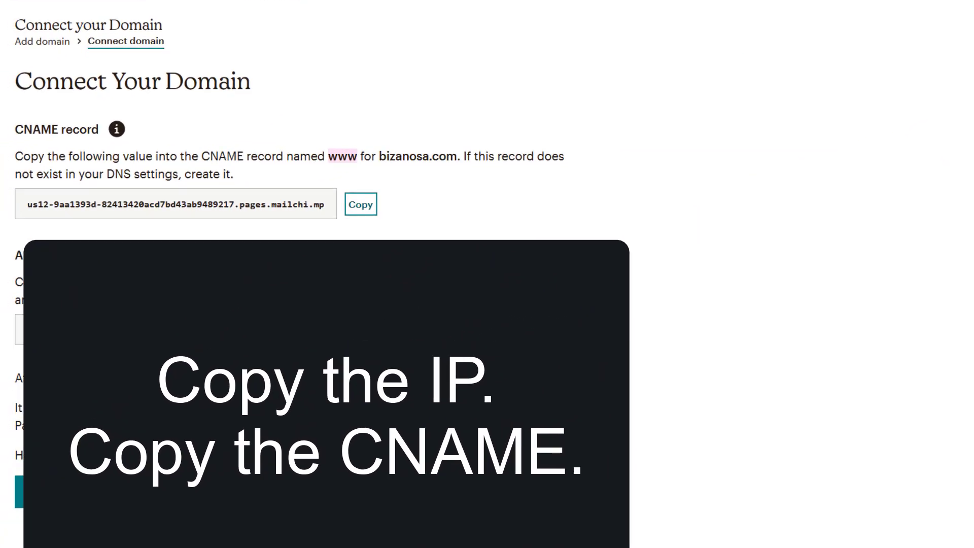
pyautogui.moveTo(343, 156)
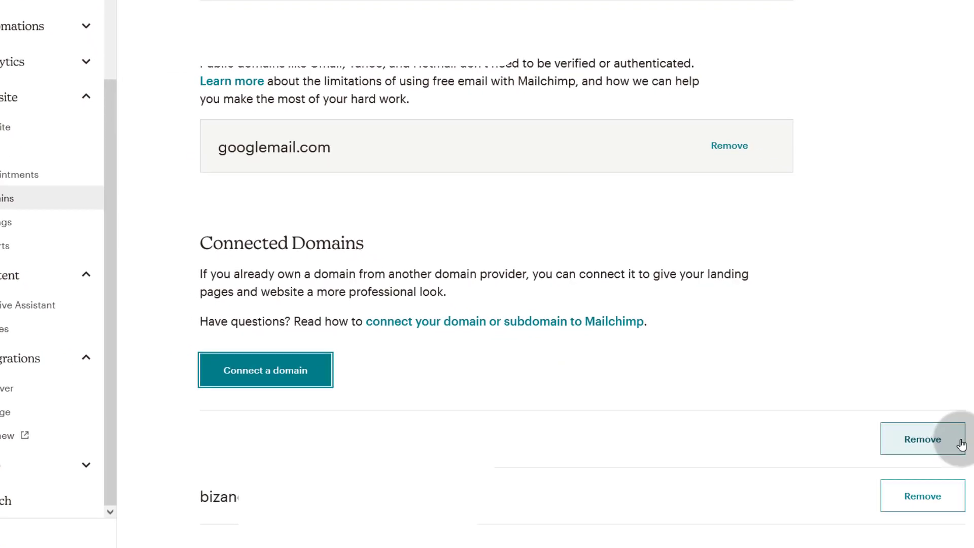
# - Remove bizanosa.com by confirming with REMOVE, then remove the remaining connected domain entry
pyautogui.click(922, 438)
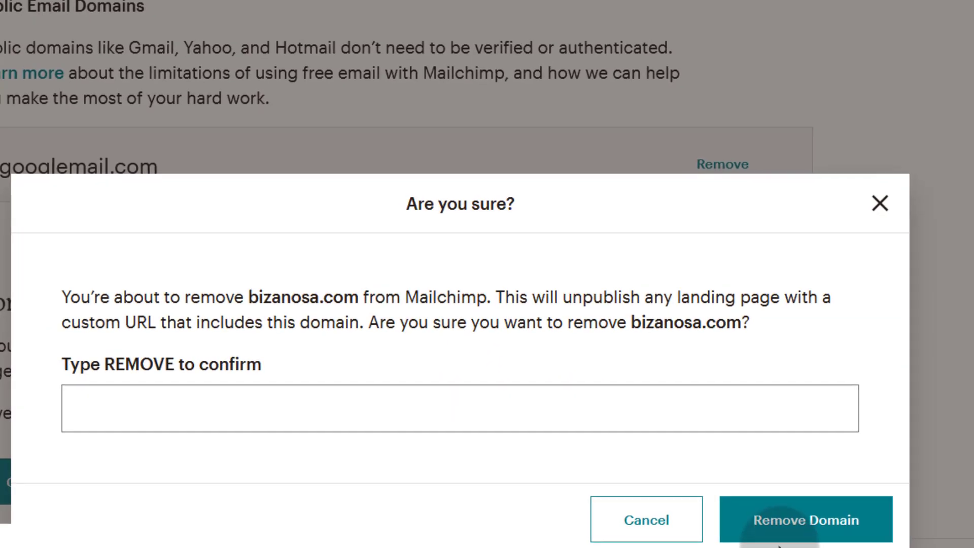
pyautogui.write('REMOVE')
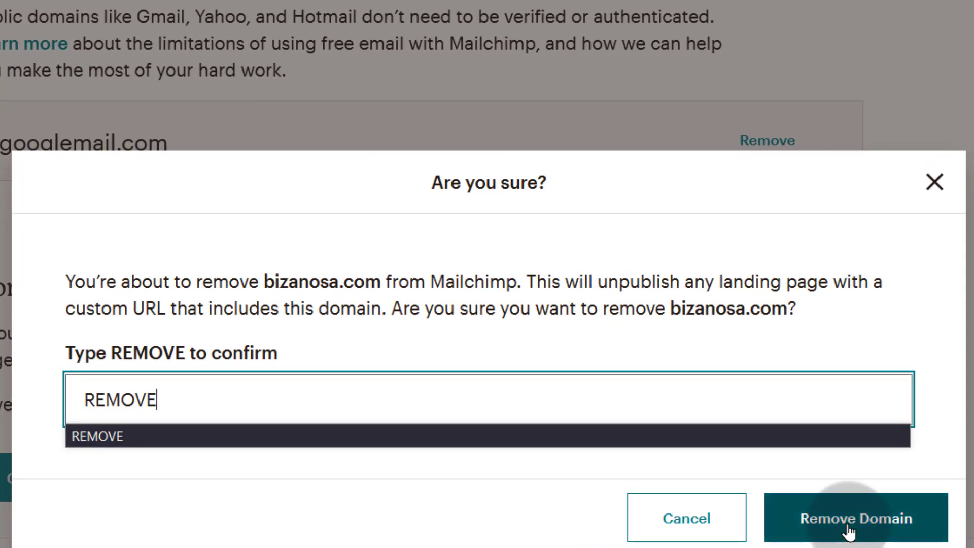
pyautogui.click(855, 517)
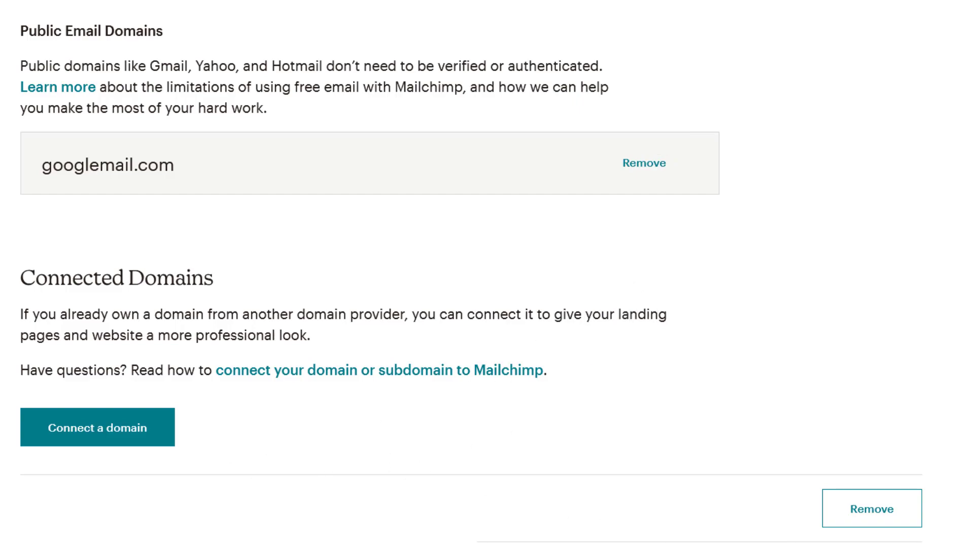
pyautogui.moveTo(799, 517)
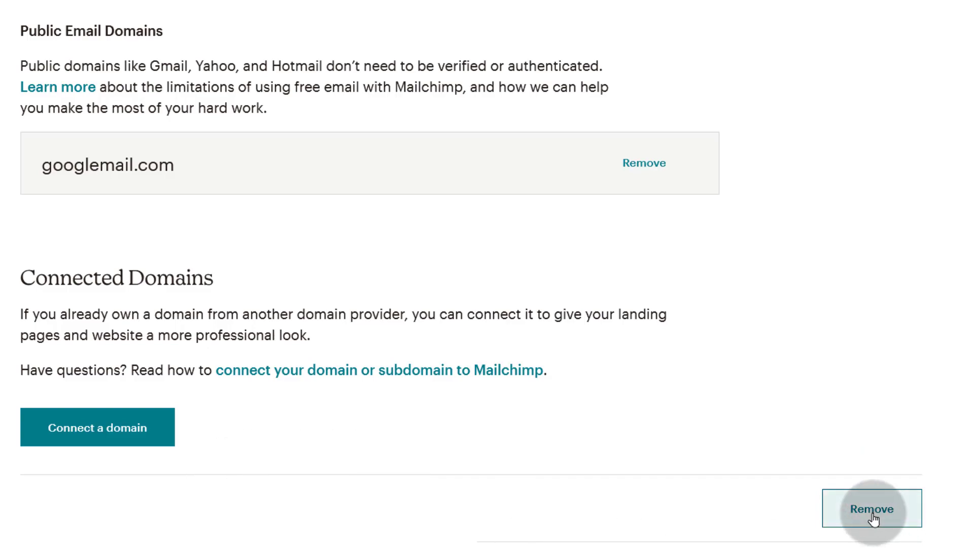
pyautogui.click(871, 509)
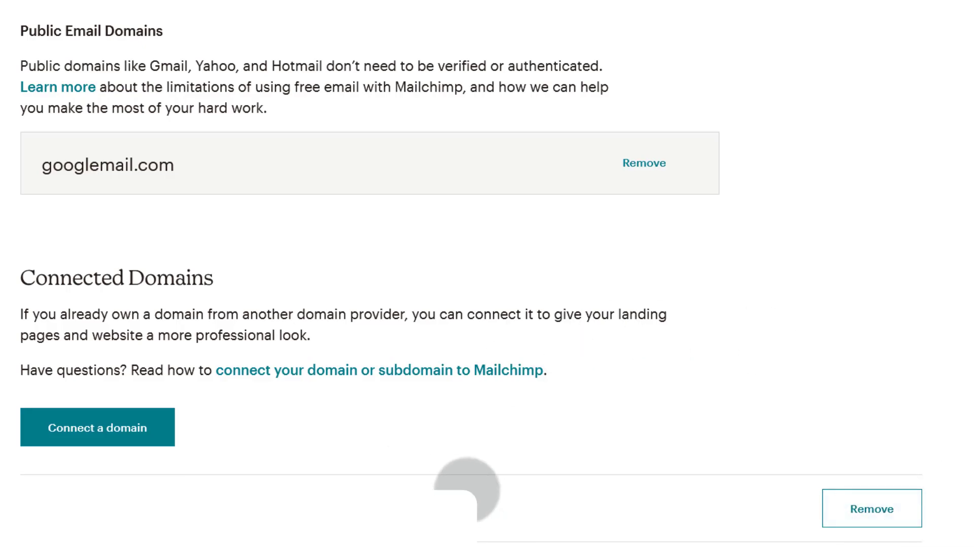
pyautogui.moveTo(495, 506)
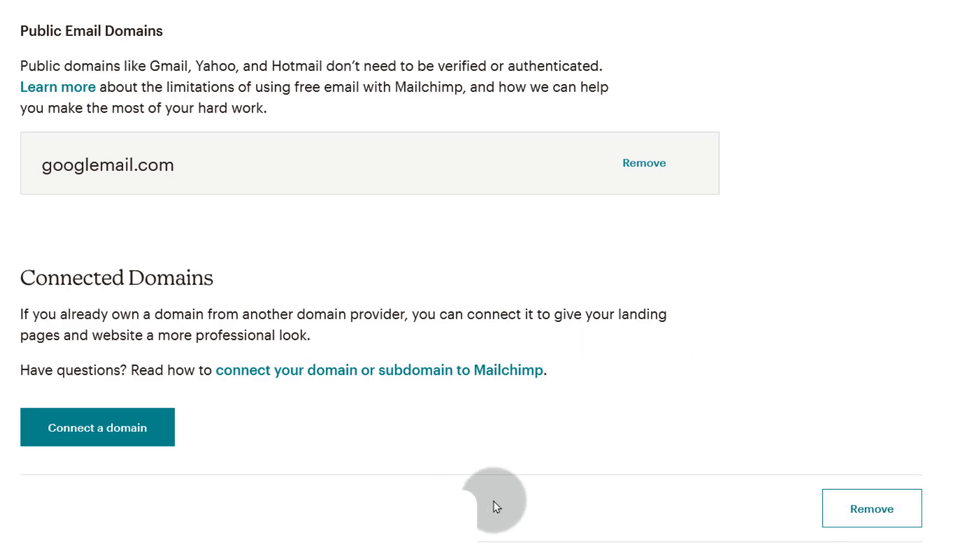